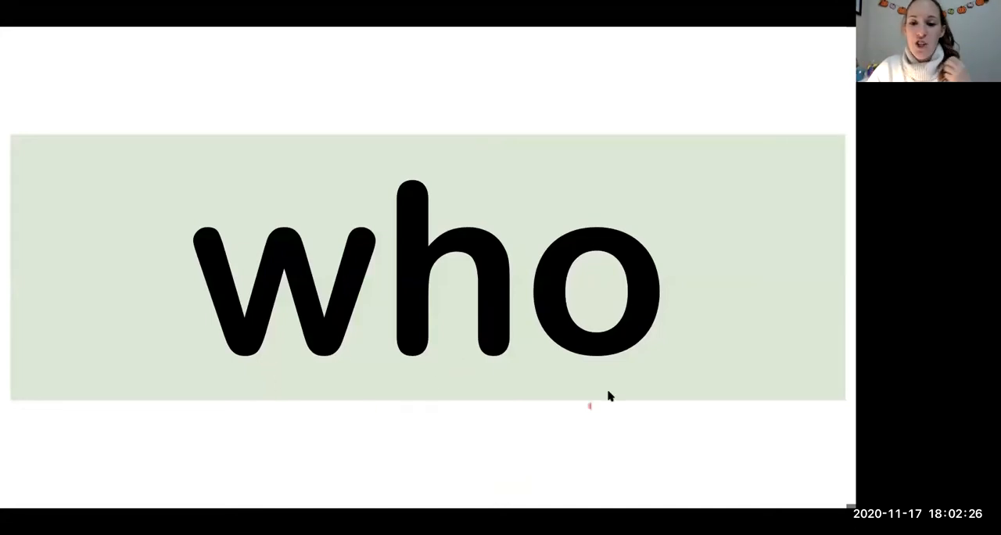
{"action": "mouse_move", "coordinate": [298, 382]}
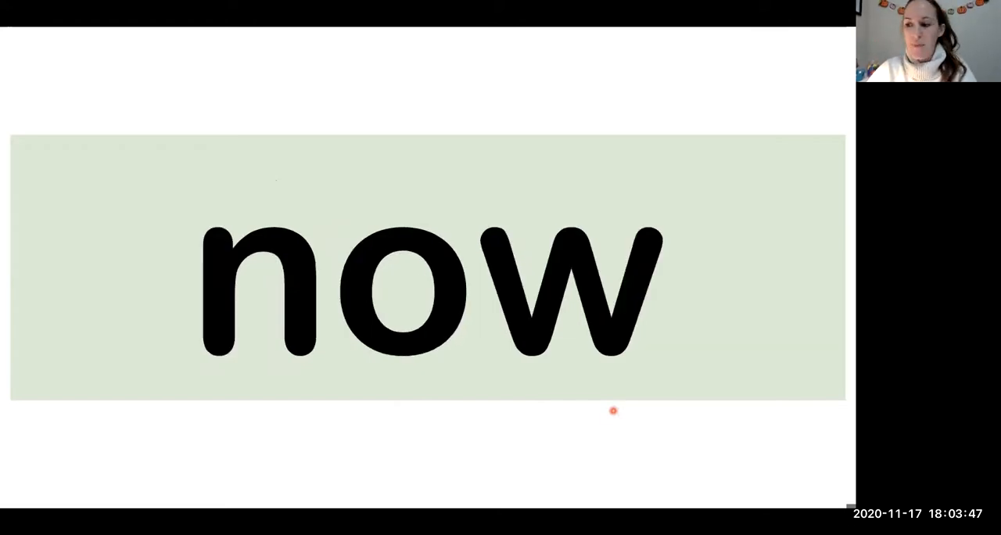
{"action": "mouse_move", "coordinate": [280, 378]}
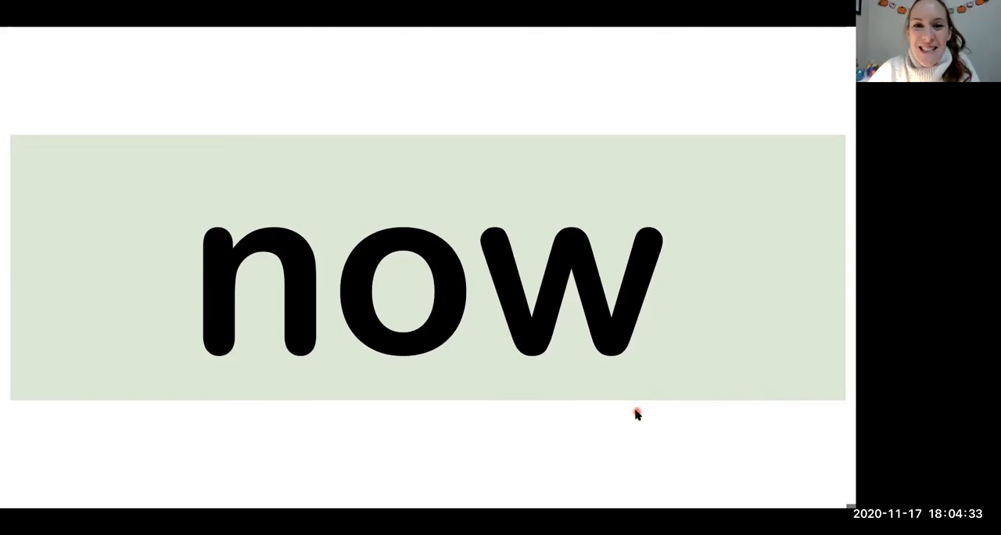
{"action": "mouse_move", "coordinate": [387, 69]}
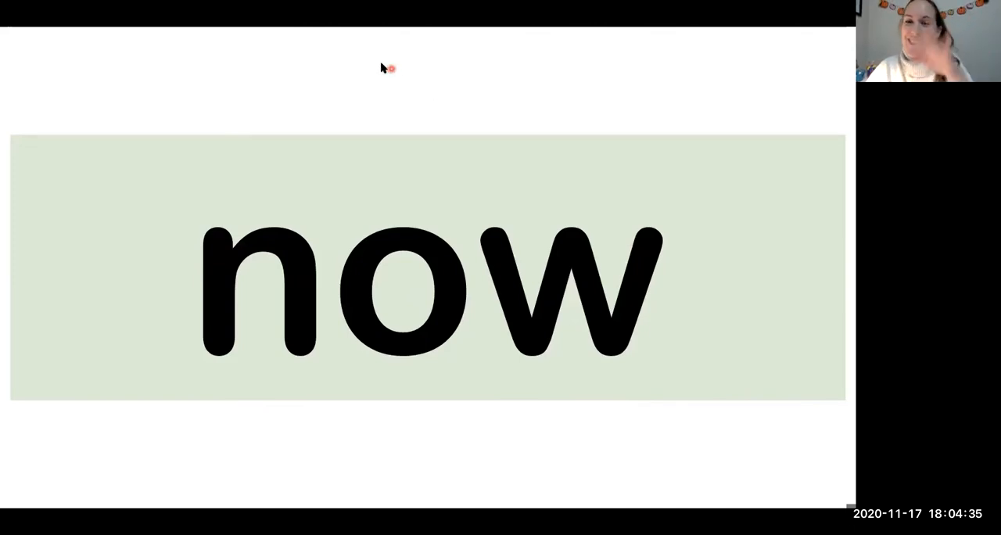